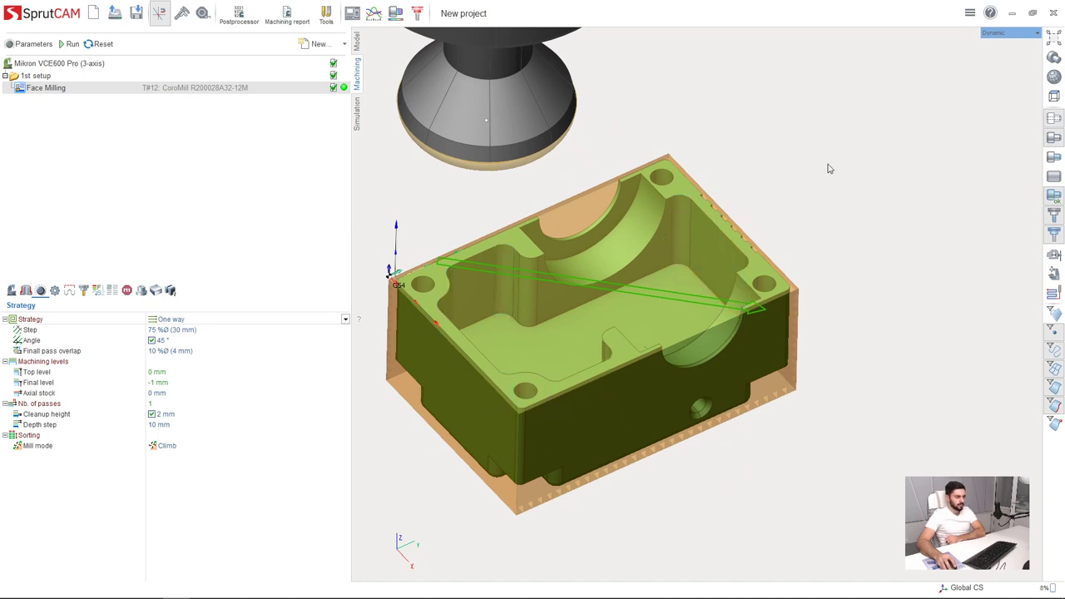
mouse_move(1053, 119)
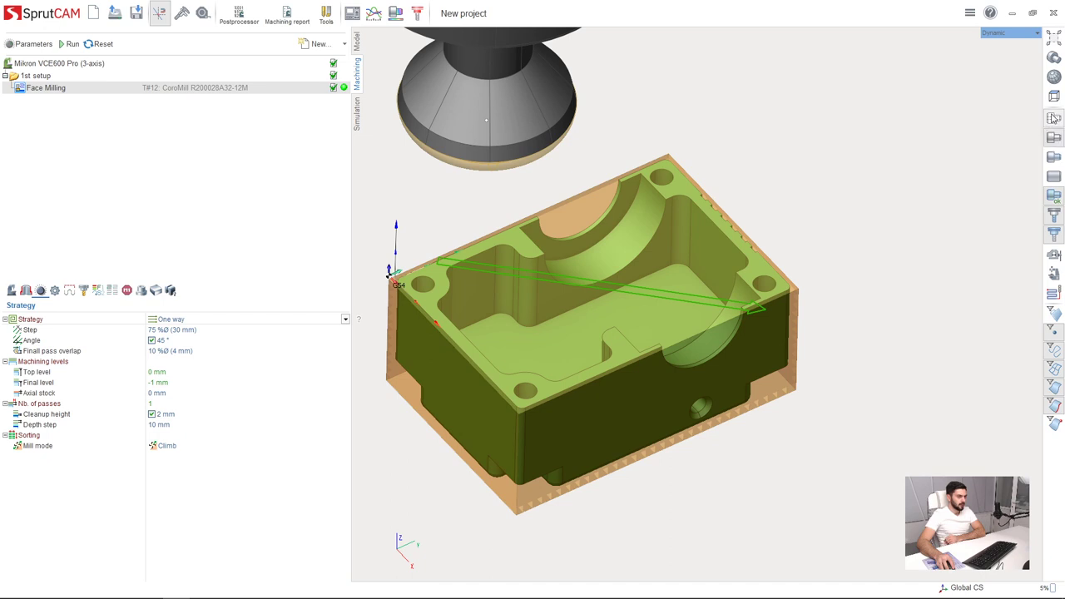
mouse_move(985, 392)
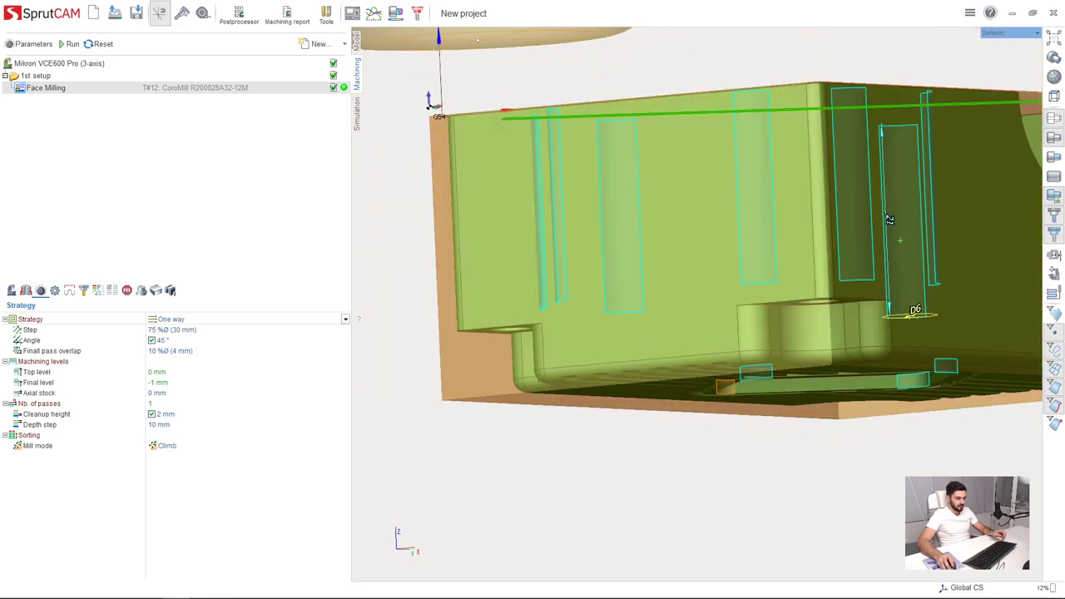
Orbit the view to inspect the outlined 6 mm diameter, 21 mm deep holes on the part's side.
left_click_drag(890, 220, 832, 191)
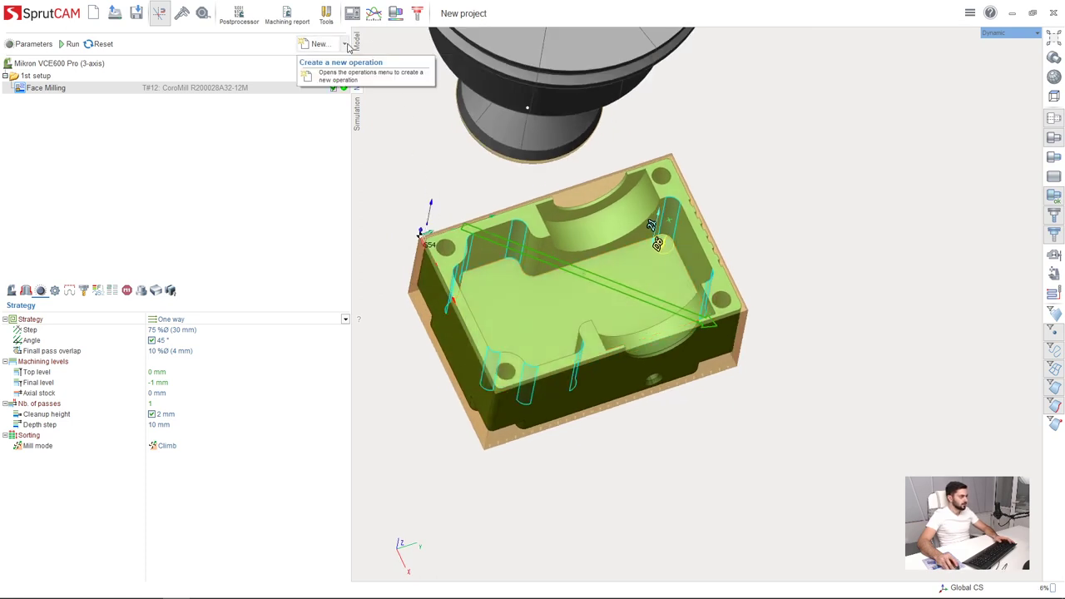
Add a Hole machining operation using the next smaller 5.8 mm CoroDrill 460 drill.
left_click(319, 43)
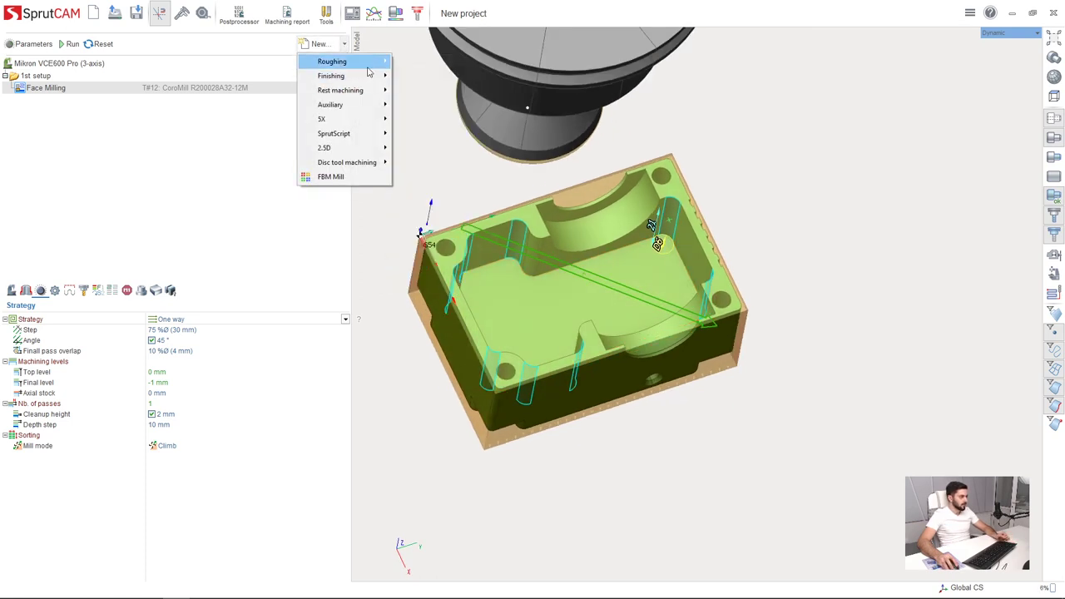
mouse_move(332, 76)
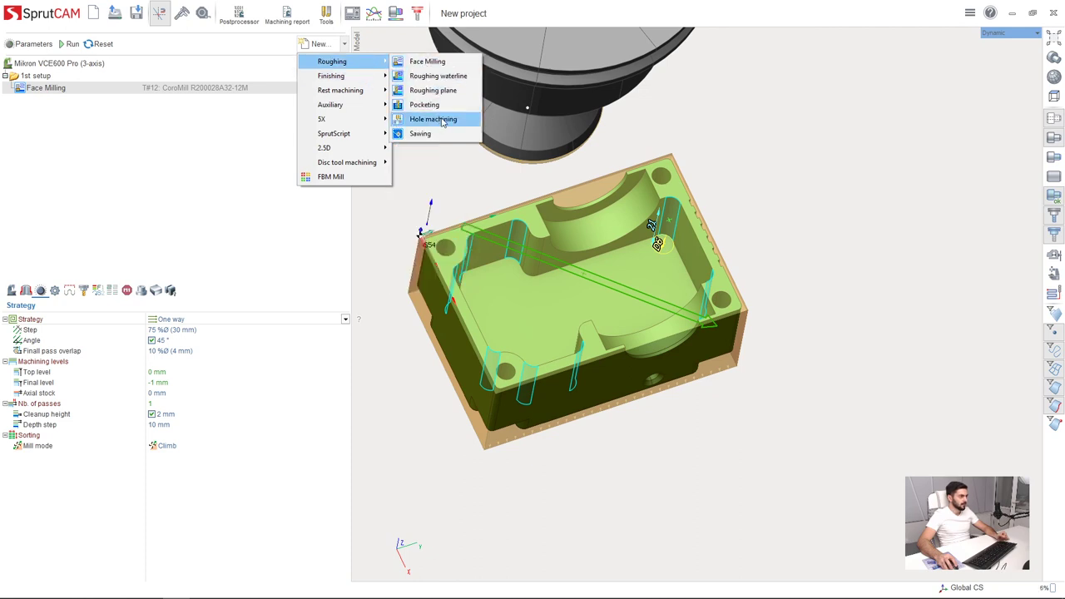
left_click(433, 119)
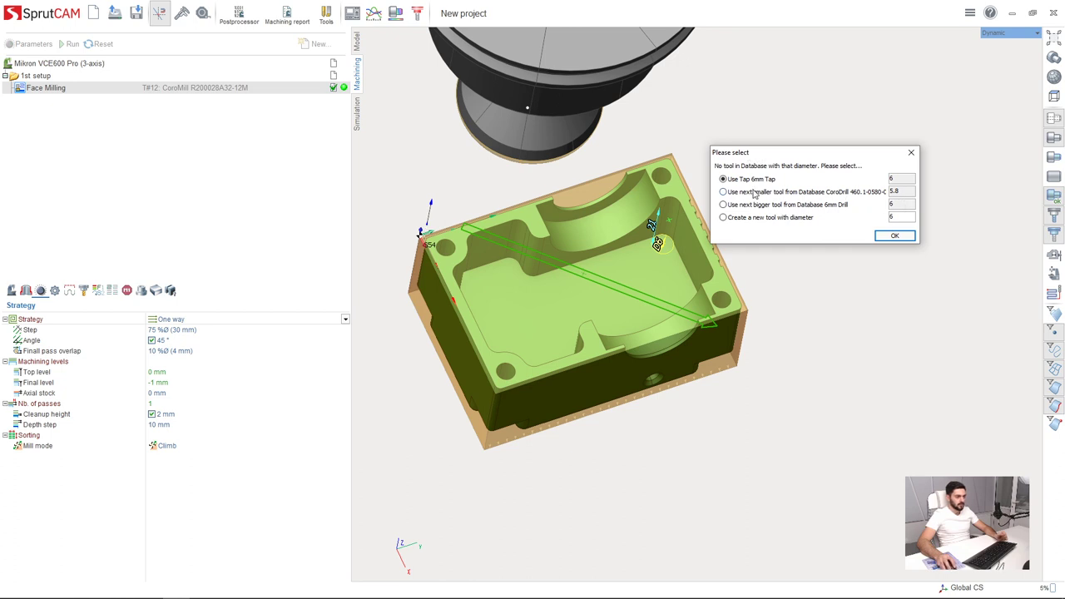
left_click(723, 191)
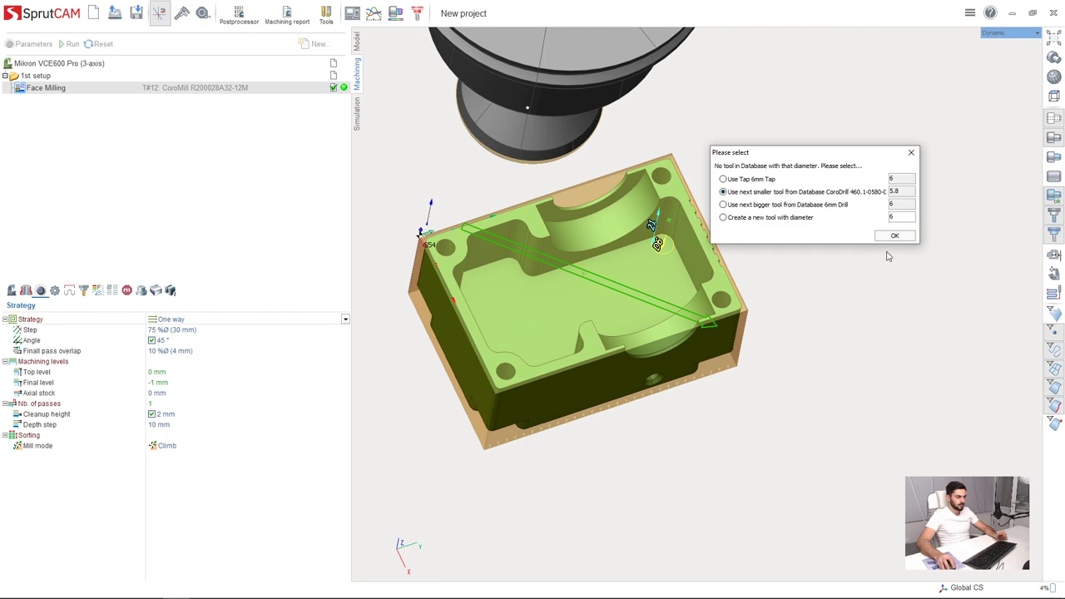
left_click(895, 235)
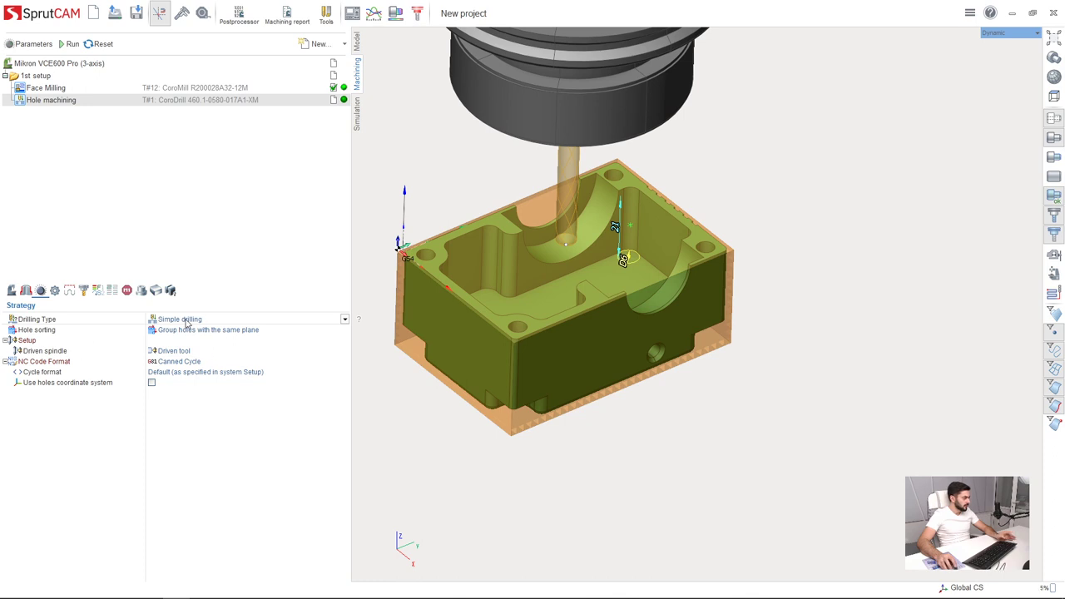
mouse_move(165, 333)
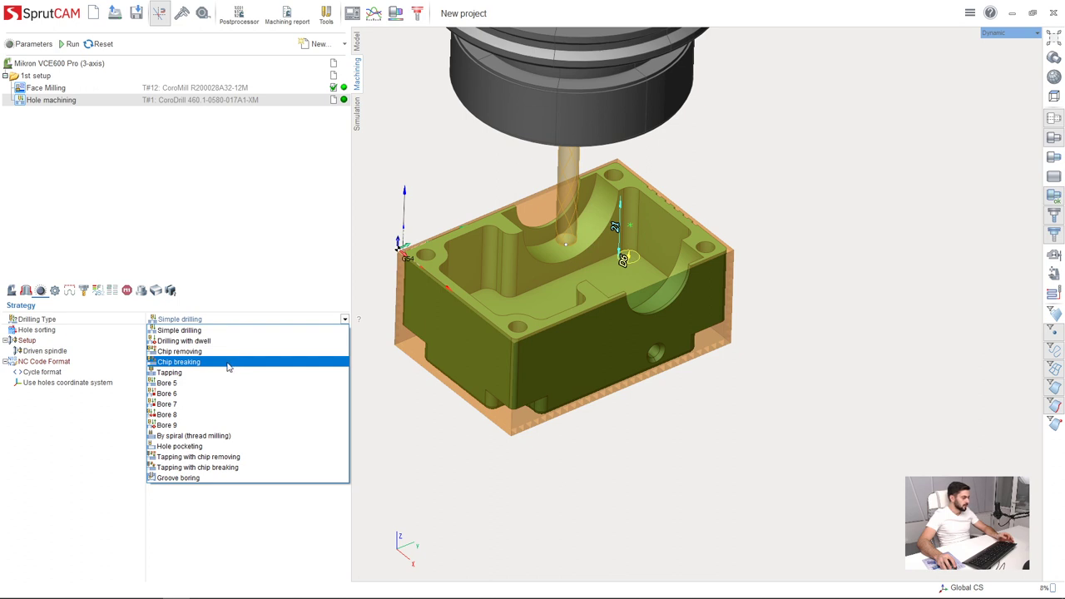
Set the Drilling Type to Chip breaking.
left_click(177, 362)
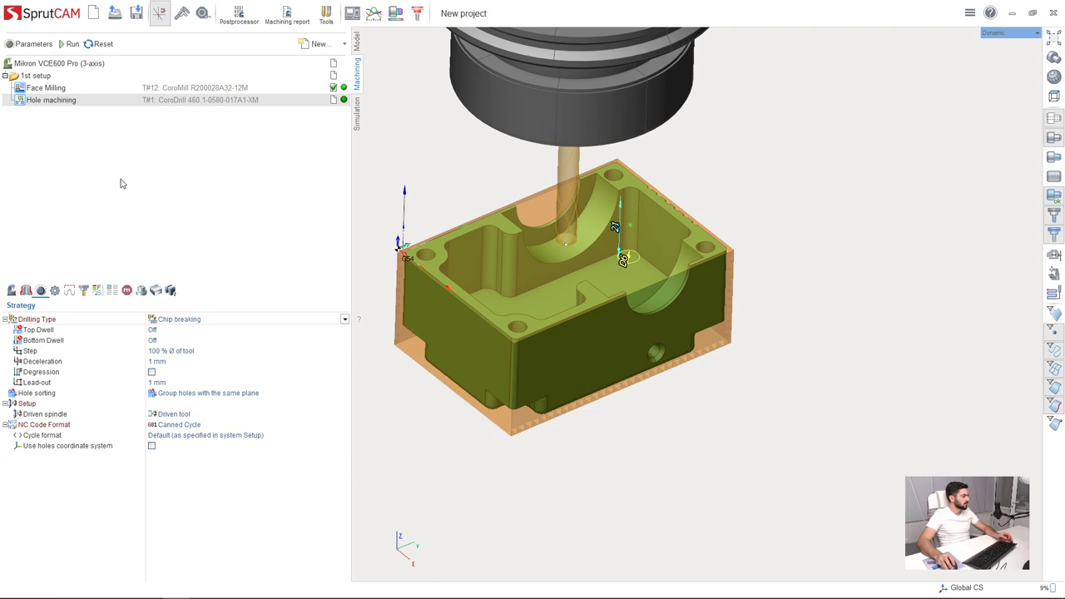
mouse_move(99, 50)
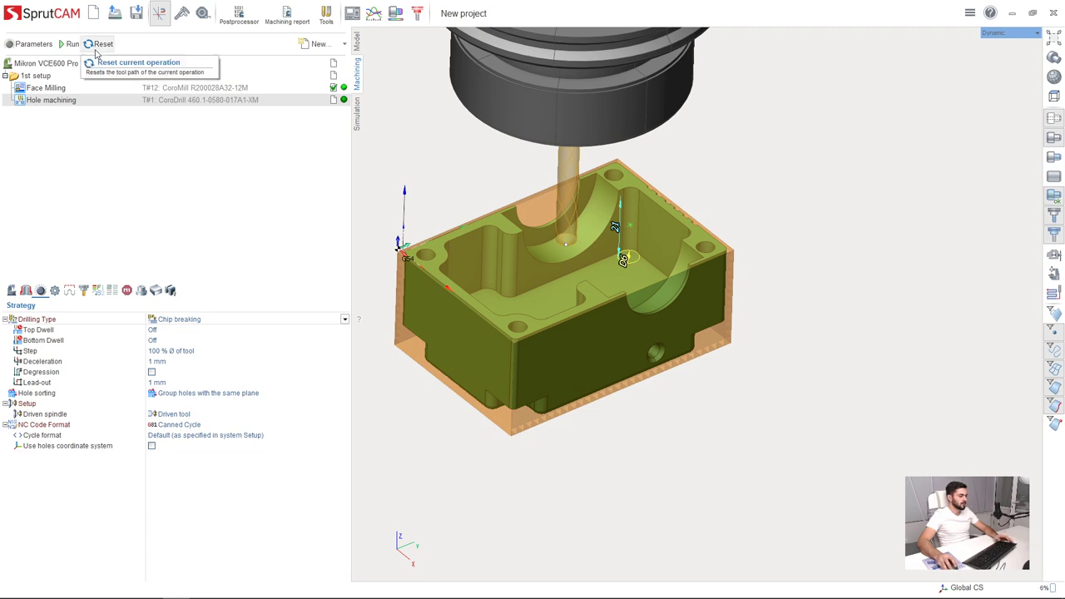
mouse_move(73, 45)
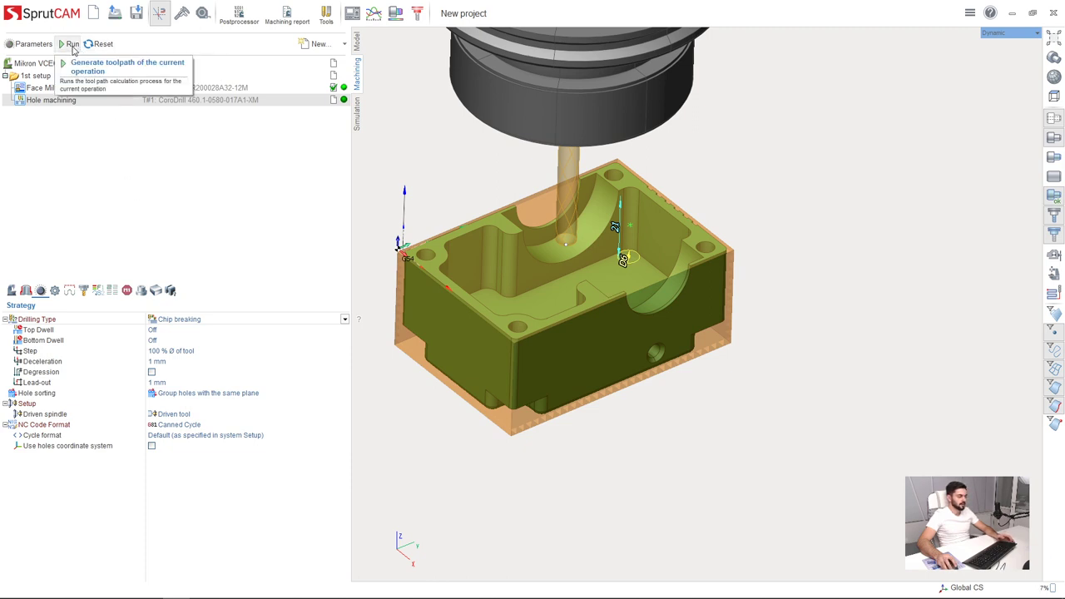
Calculate the chip breaking drilling toolpath and orbit in to inspect the drilled hole.
left_click(72, 44)
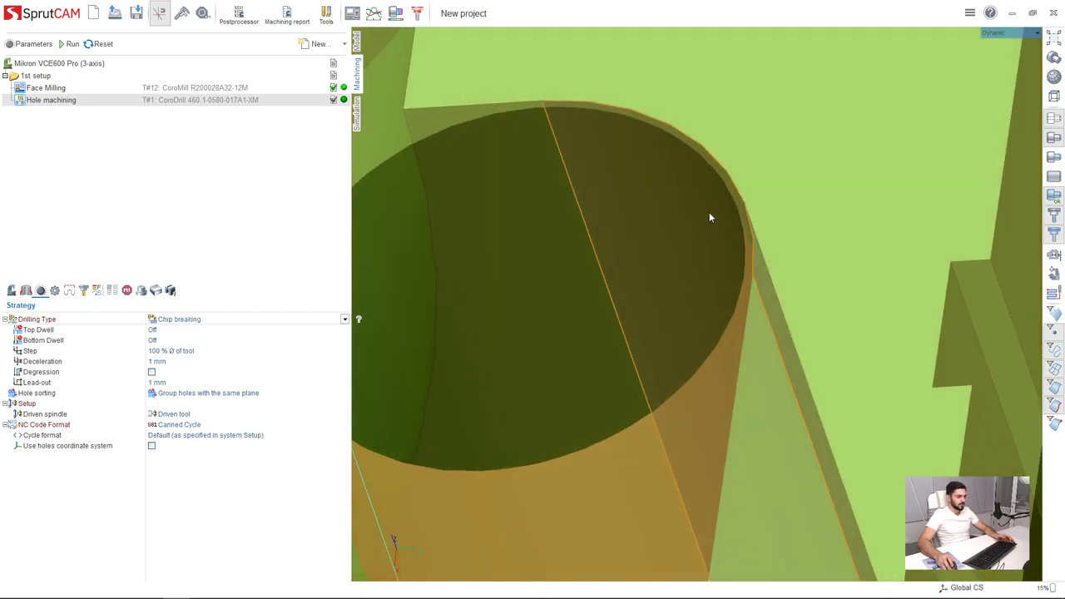
left_click_drag(712, 218, 680, 234)
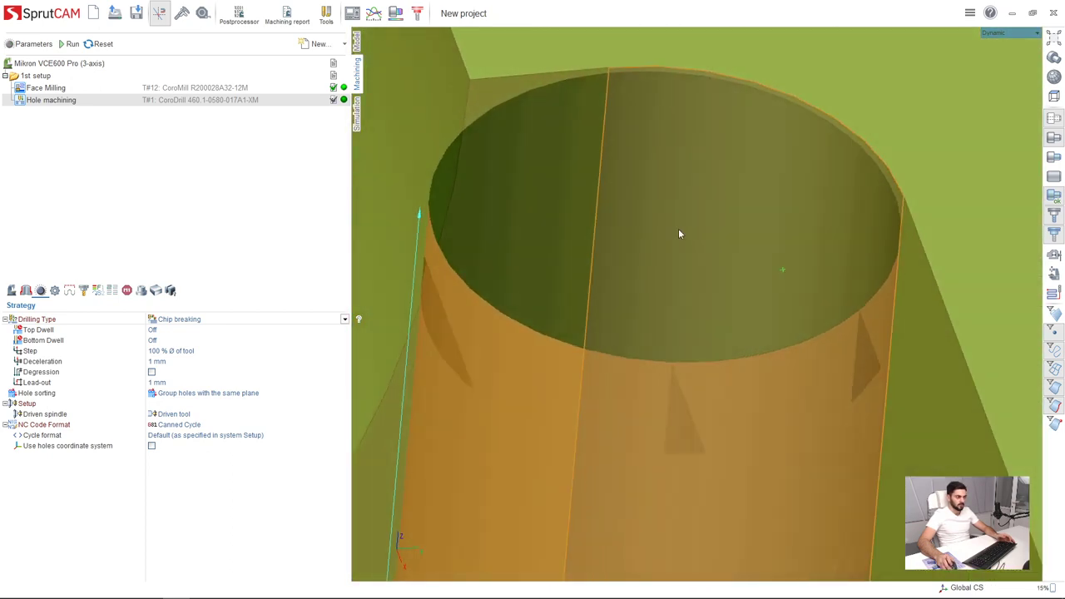